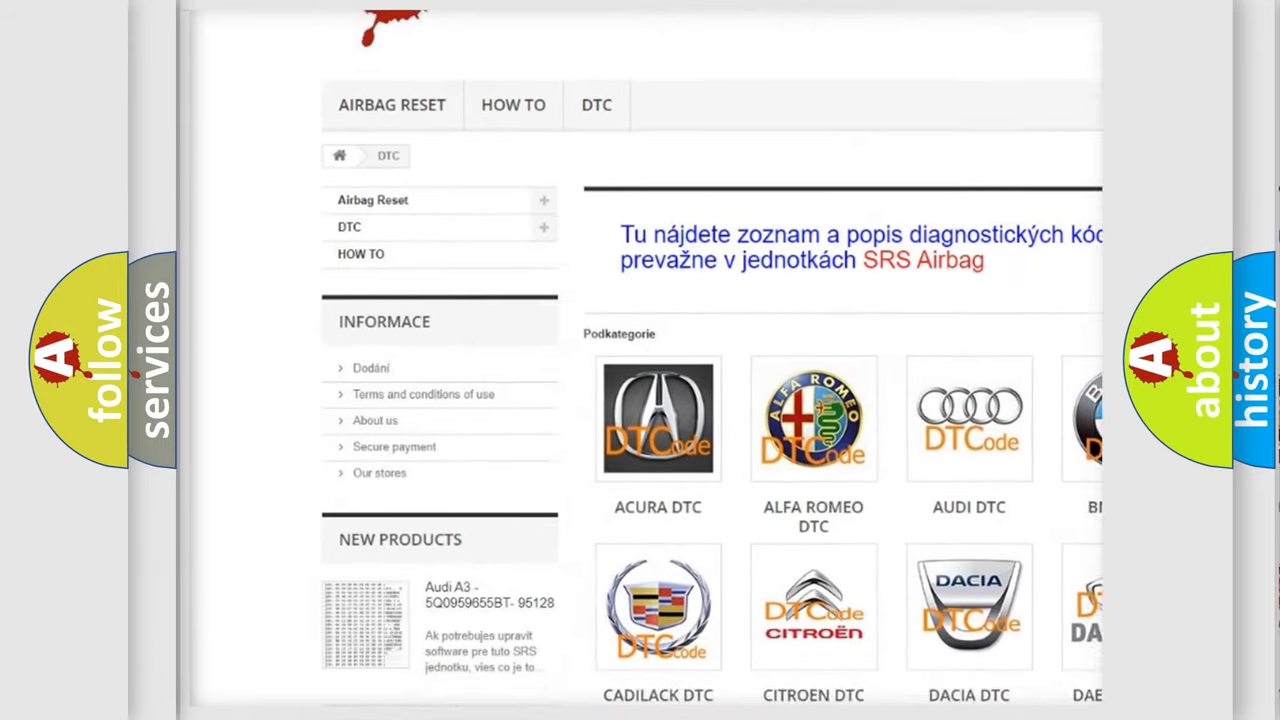
scroll(down, 3)
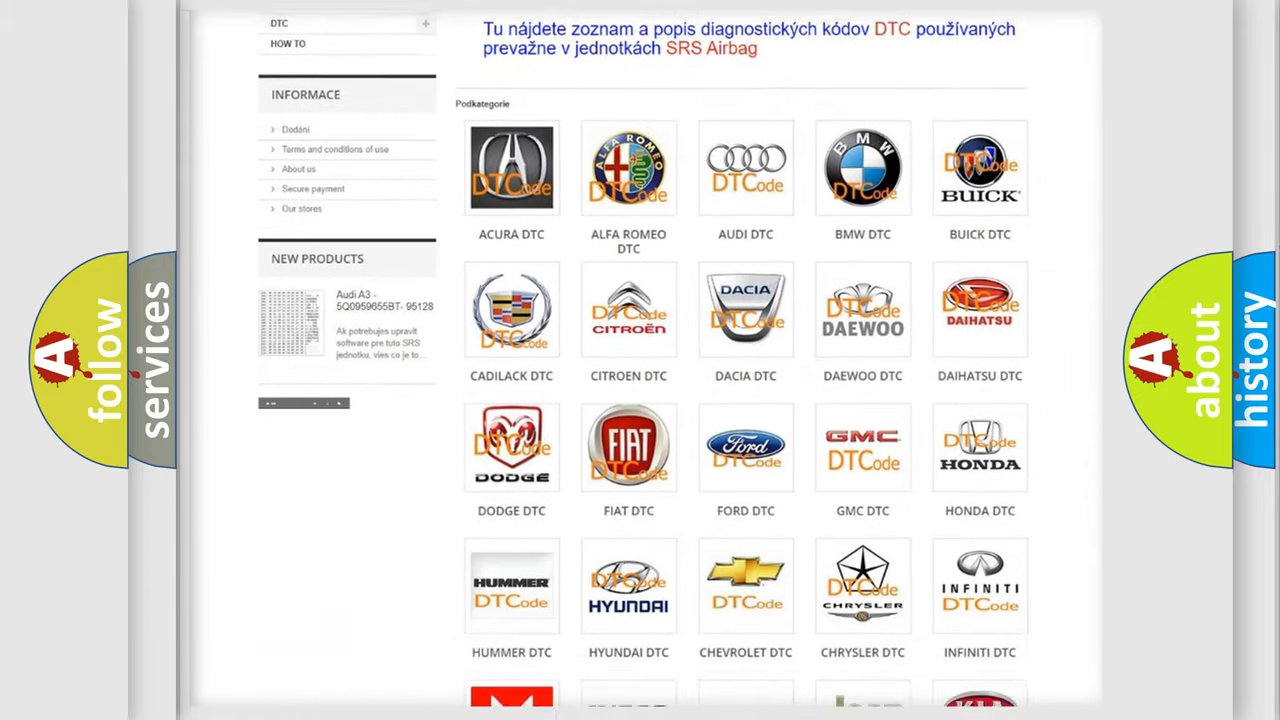
scroll(down, 3)
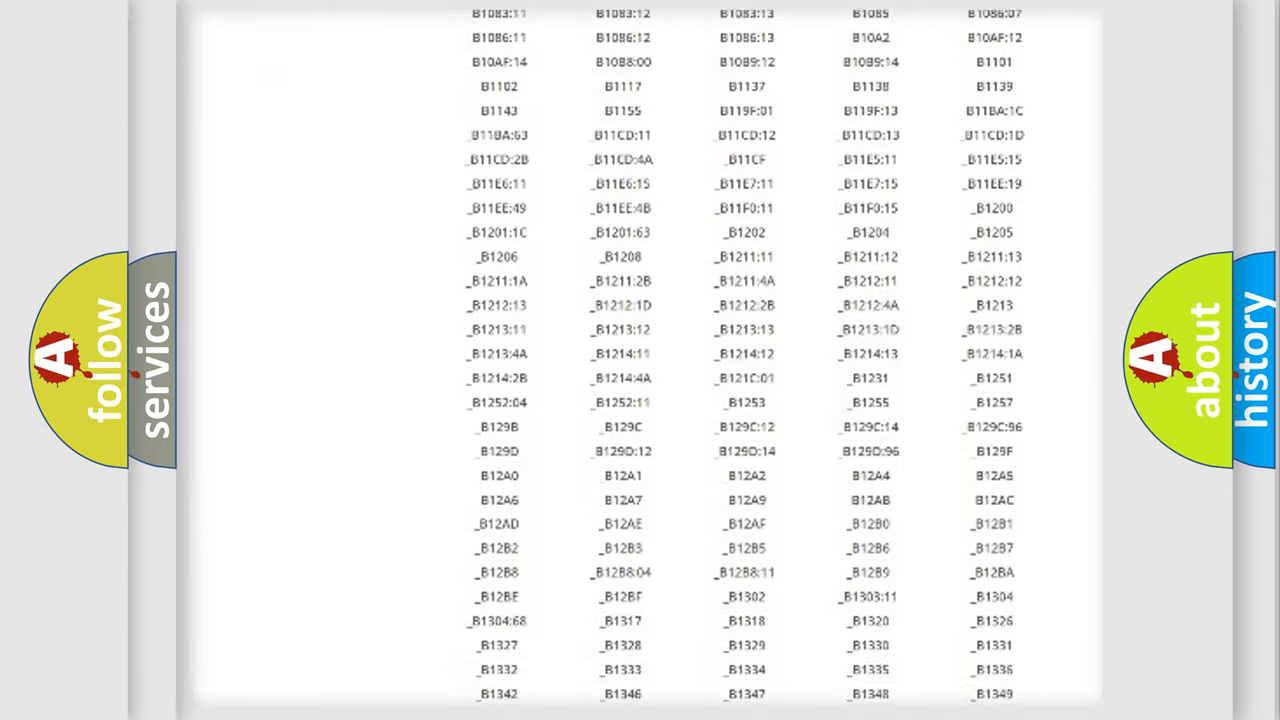
scroll(down, 3)
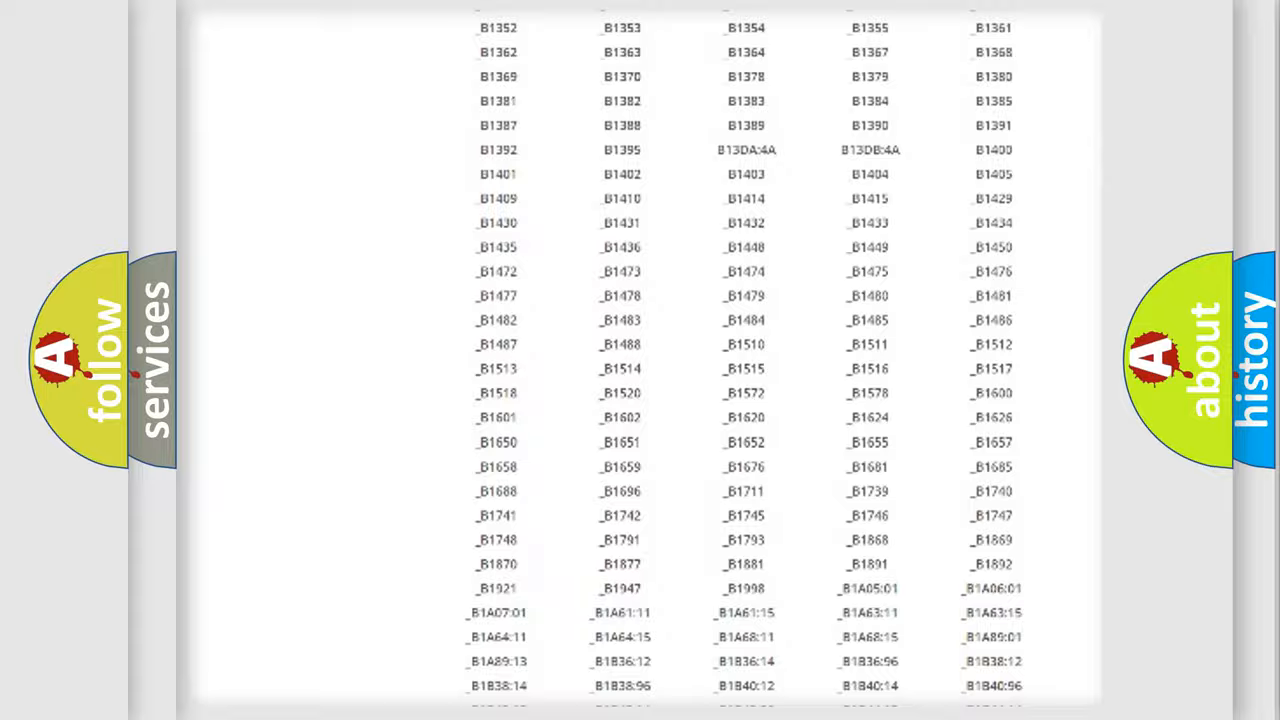